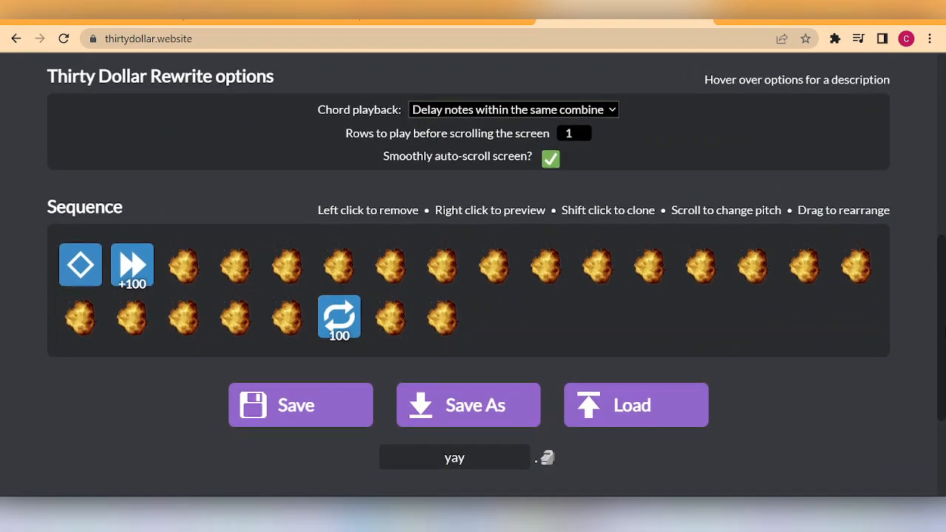
# Play the explosion sequence and scroll down to watch the repeat-100 counter count down
pyautogui.scroll(3)
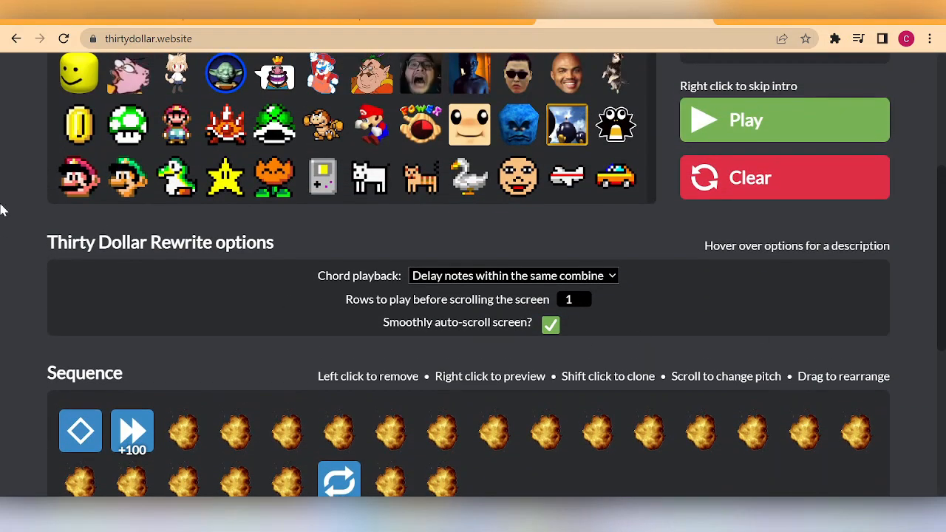
pyautogui.moveTo(266, 261)
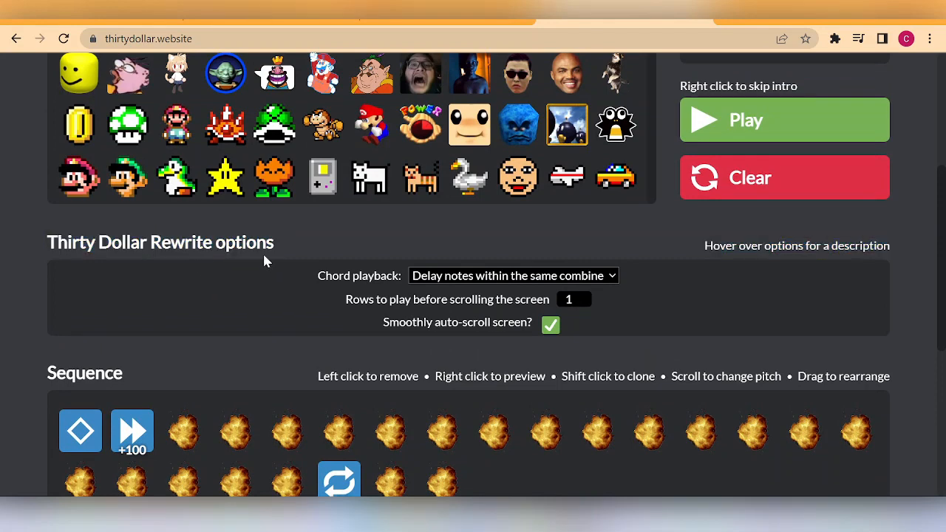
pyautogui.moveTo(301, 249)
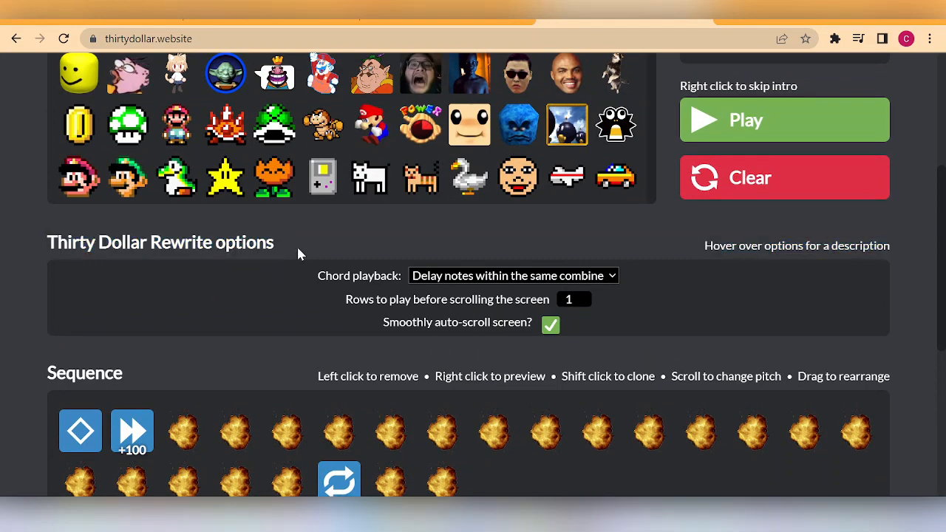
pyautogui.scroll(-3)
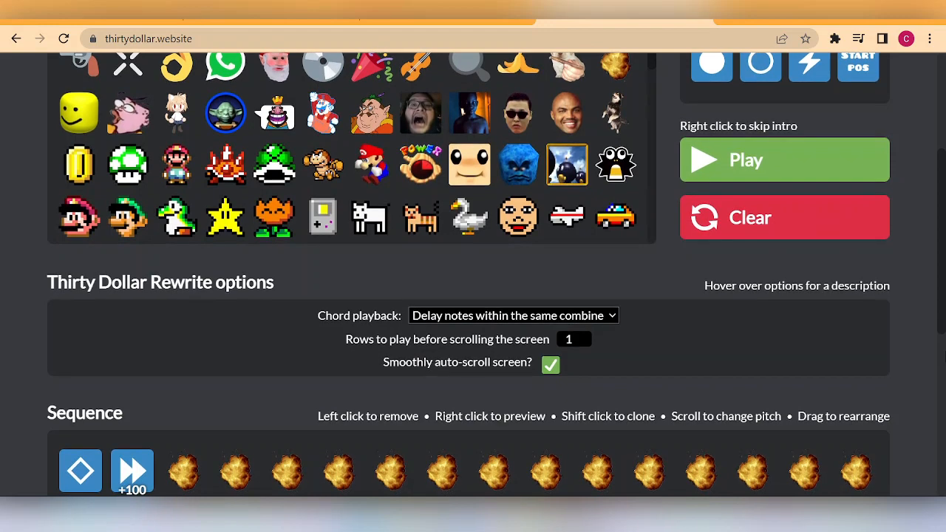
pyautogui.scroll(-3)
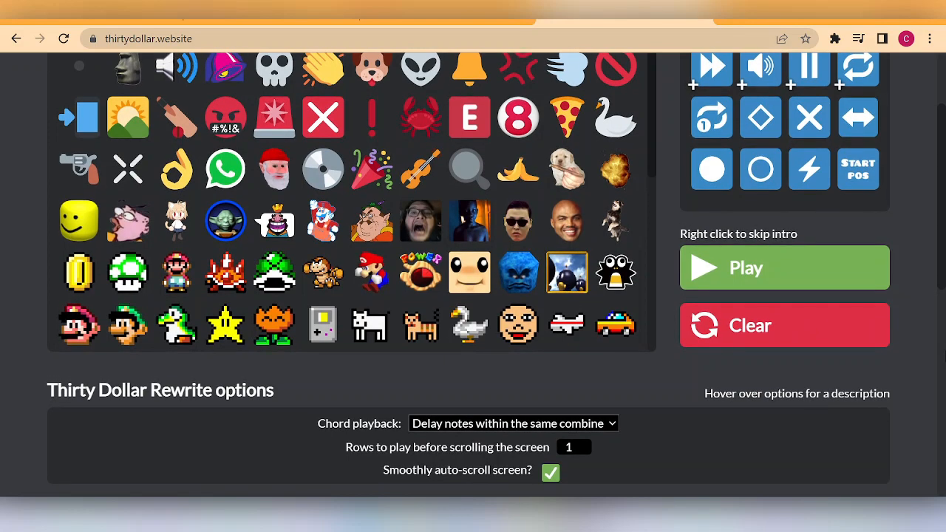
pyautogui.moveTo(762, 262)
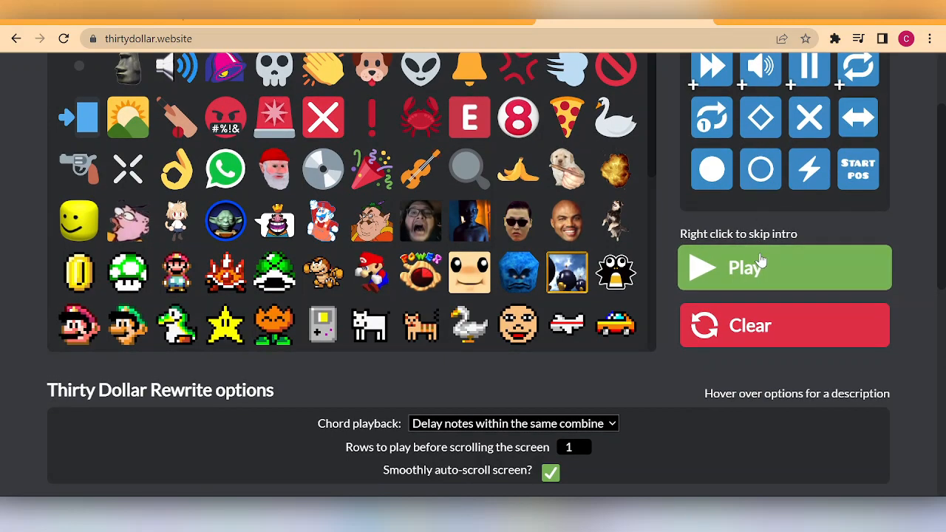
pyautogui.click(784, 267)
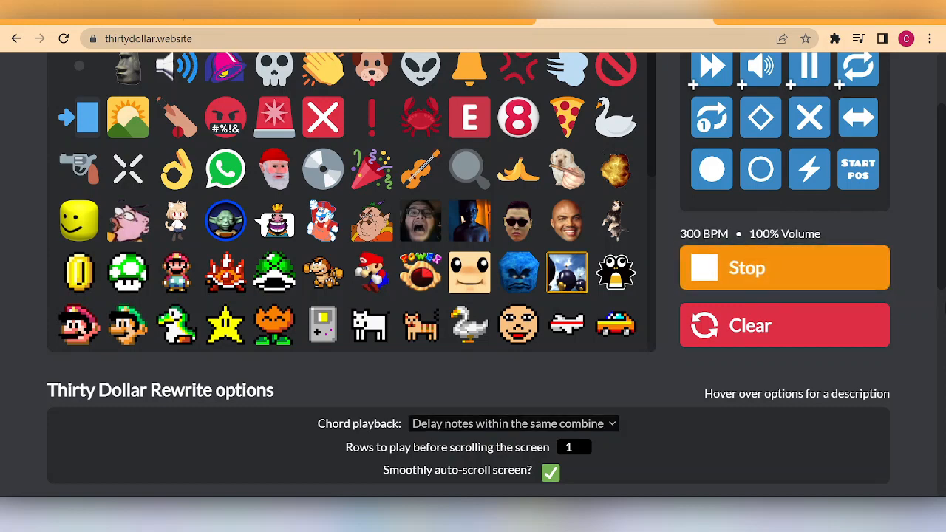
pyautogui.scroll(-3)
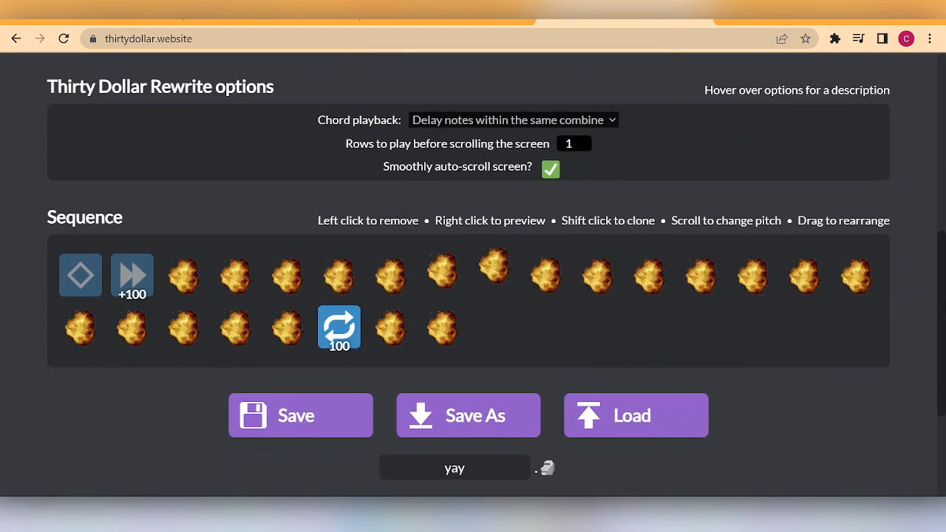
pyautogui.scroll(-3)
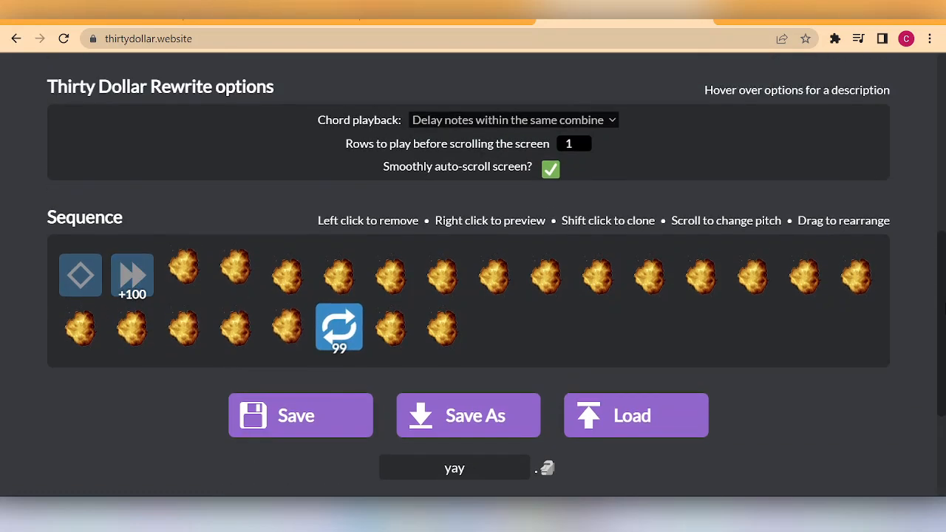
pyautogui.scroll(-3)
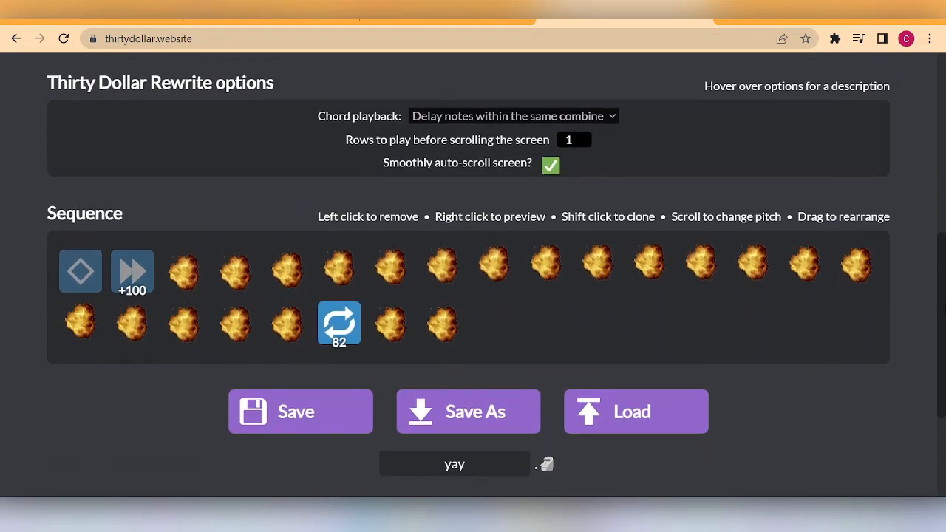
pyautogui.scroll(-3)
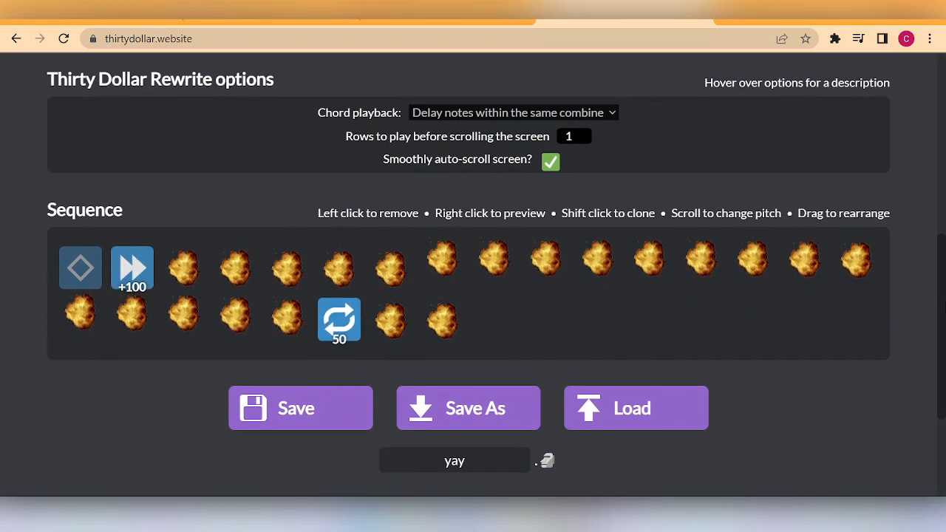
pyautogui.scroll(-3)
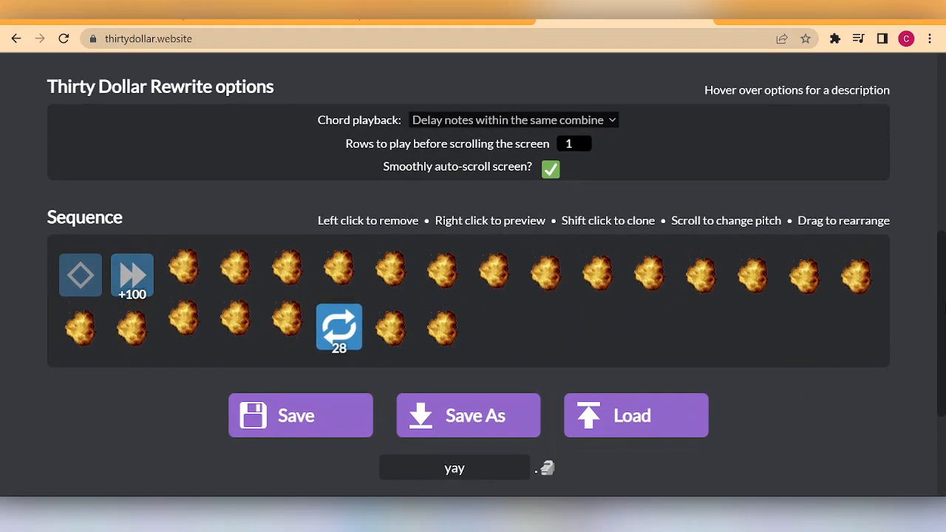
pyautogui.scroll(-3)
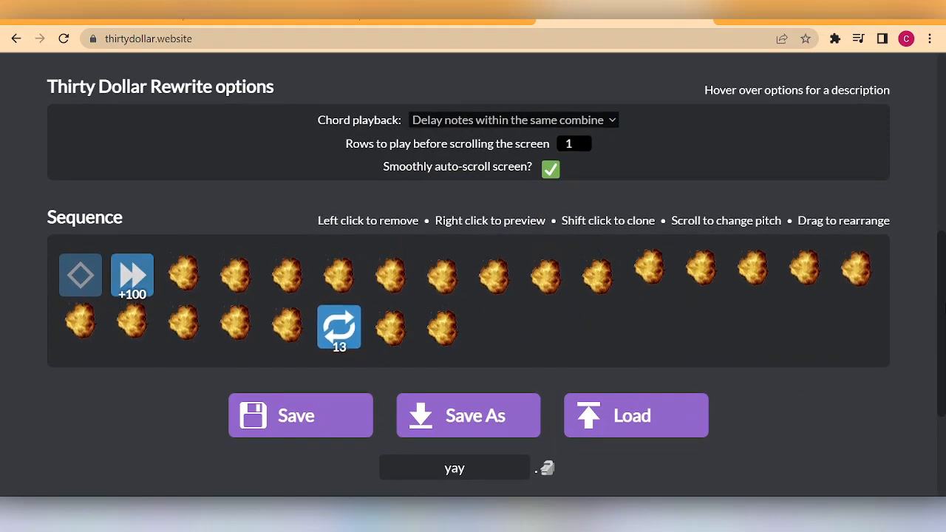
pyautogui.scroll(-3)
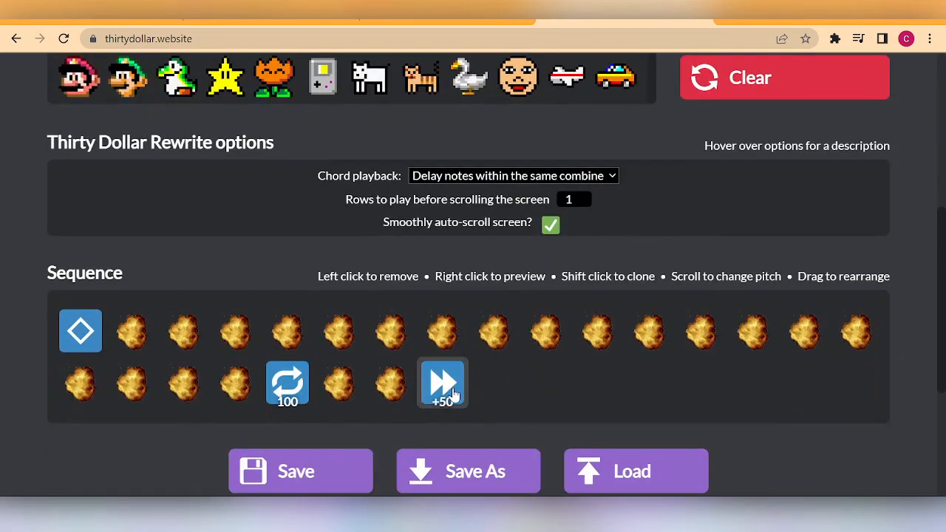
# Move the +50 speed-up block into the second slot, right after the sequence start
pyautogui.moveTo(443, 382); pyautogui.dragTo(132, 330)
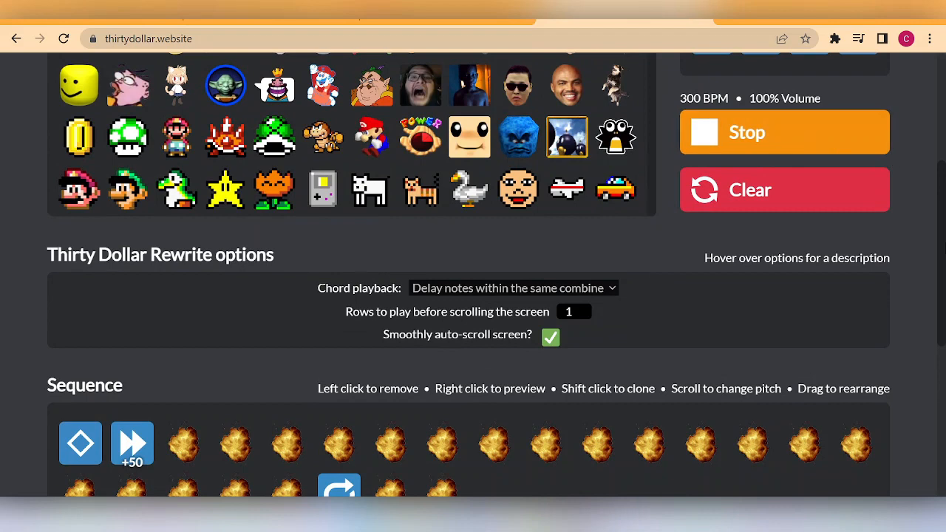
# Scroll to the Sequence section and watch the repeat count fall into the 80s at +50 speed
pyautogui.scroll(-3)
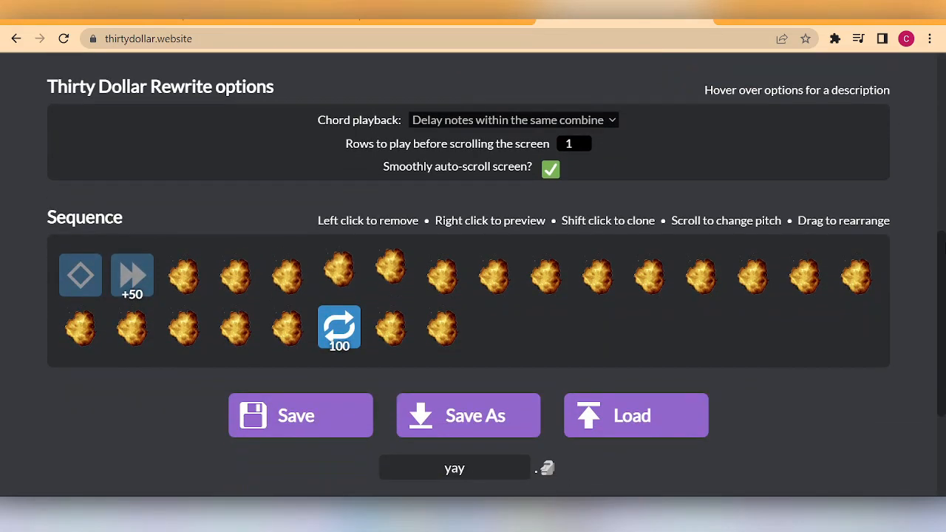
pyautogui.scroll(-3)
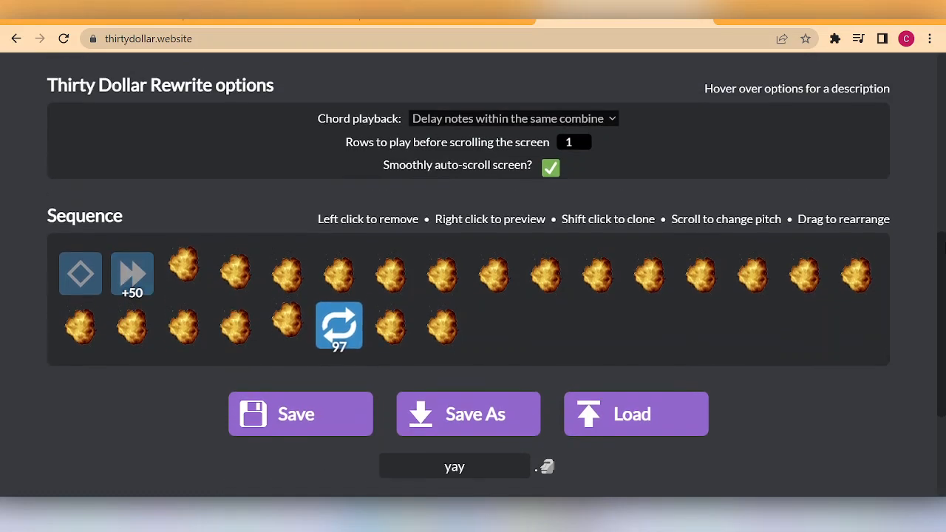
pyautogui.scroll(-3)
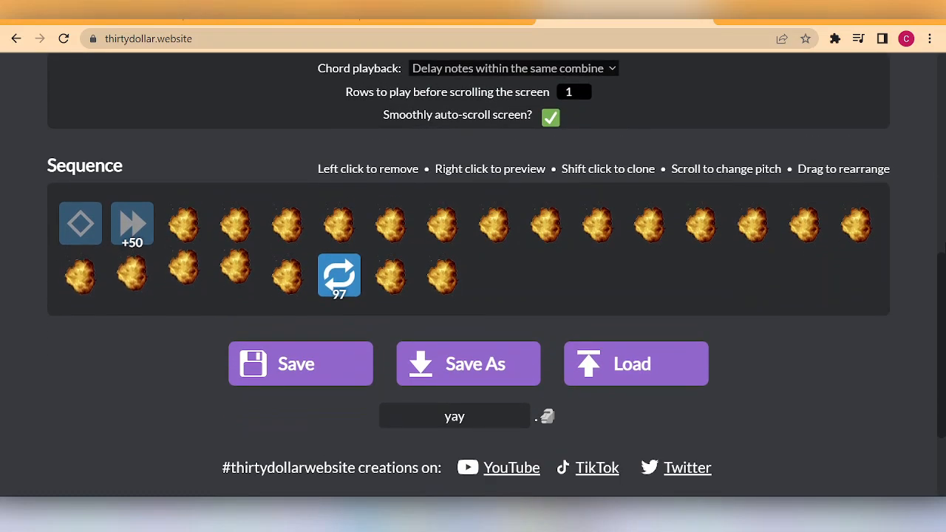
pyautogui.scroll(-3)
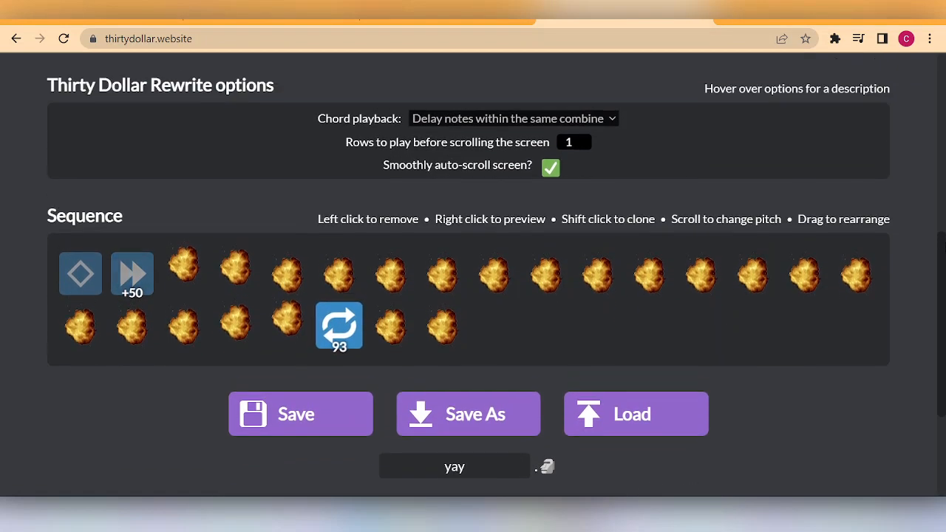
pyautogui.scroll(-3)
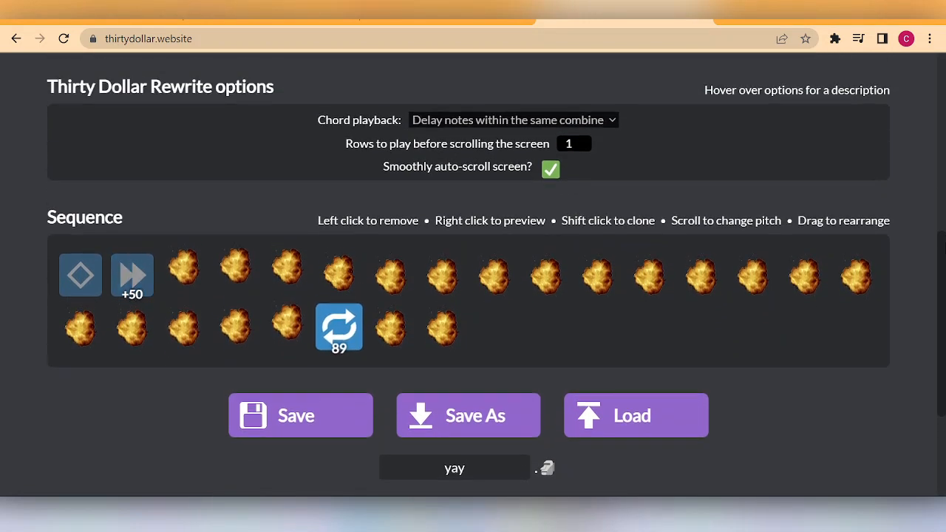
pyautogui.scroll(-3)
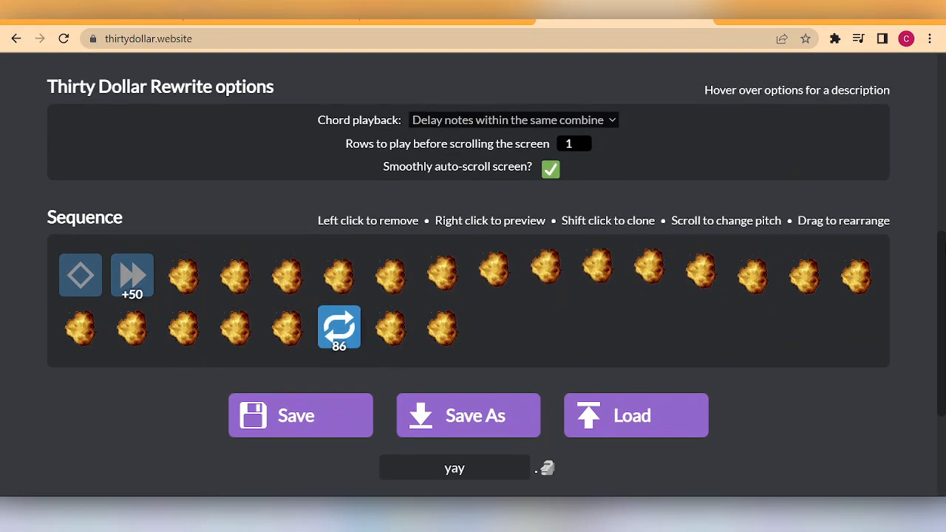
pyautogui.scroll(-3)
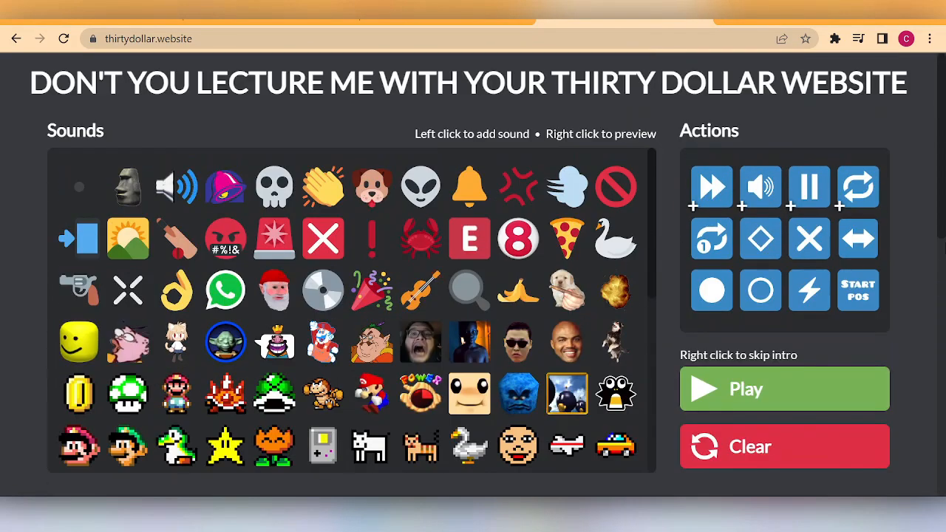
pyautogui.moveTo(654, 122)
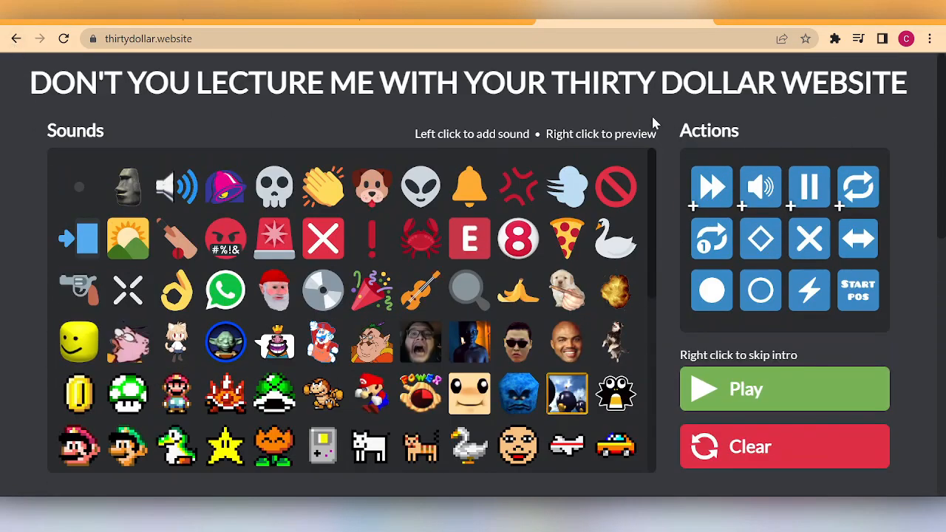
pyautogui.scroll(-3)
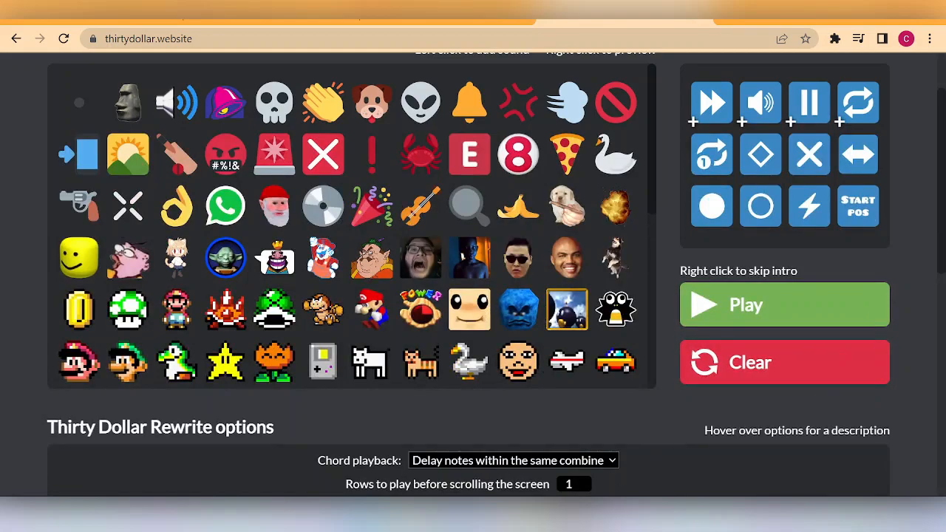